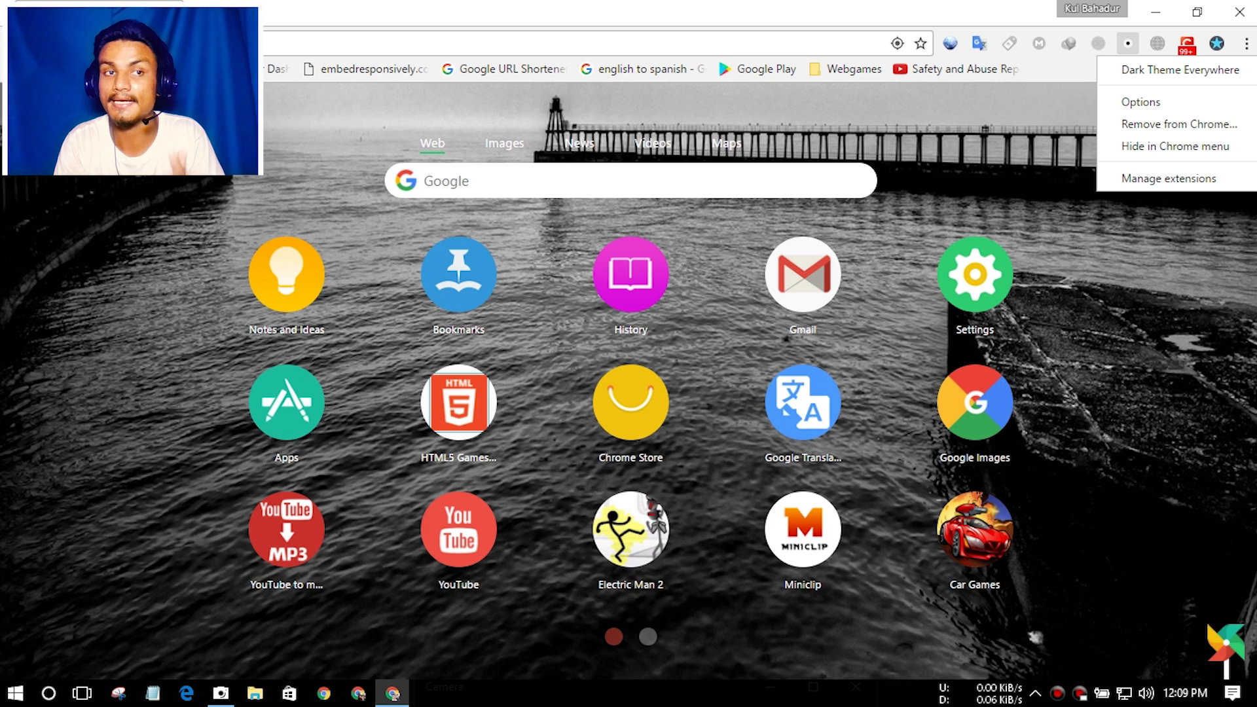
Step: Close the Dark Theme Everywhere menu and search 'kil0bit' from the new tab page
click(1128, 43)
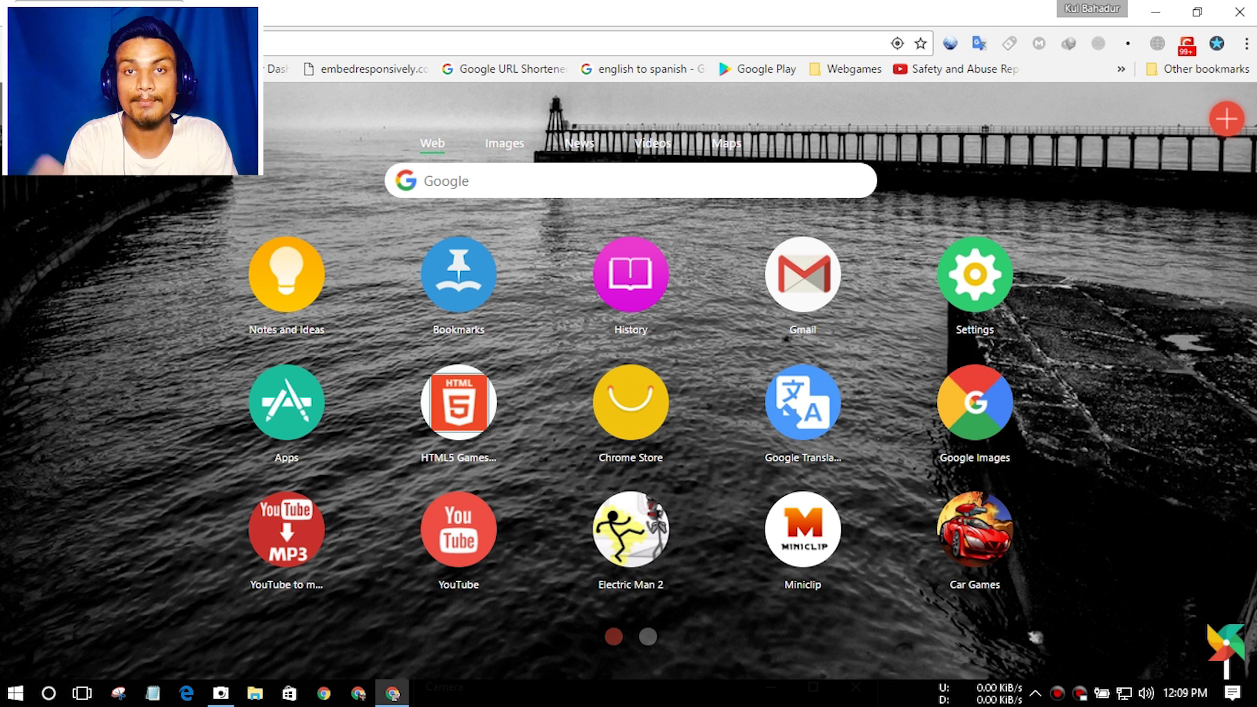
text(kil0bit)
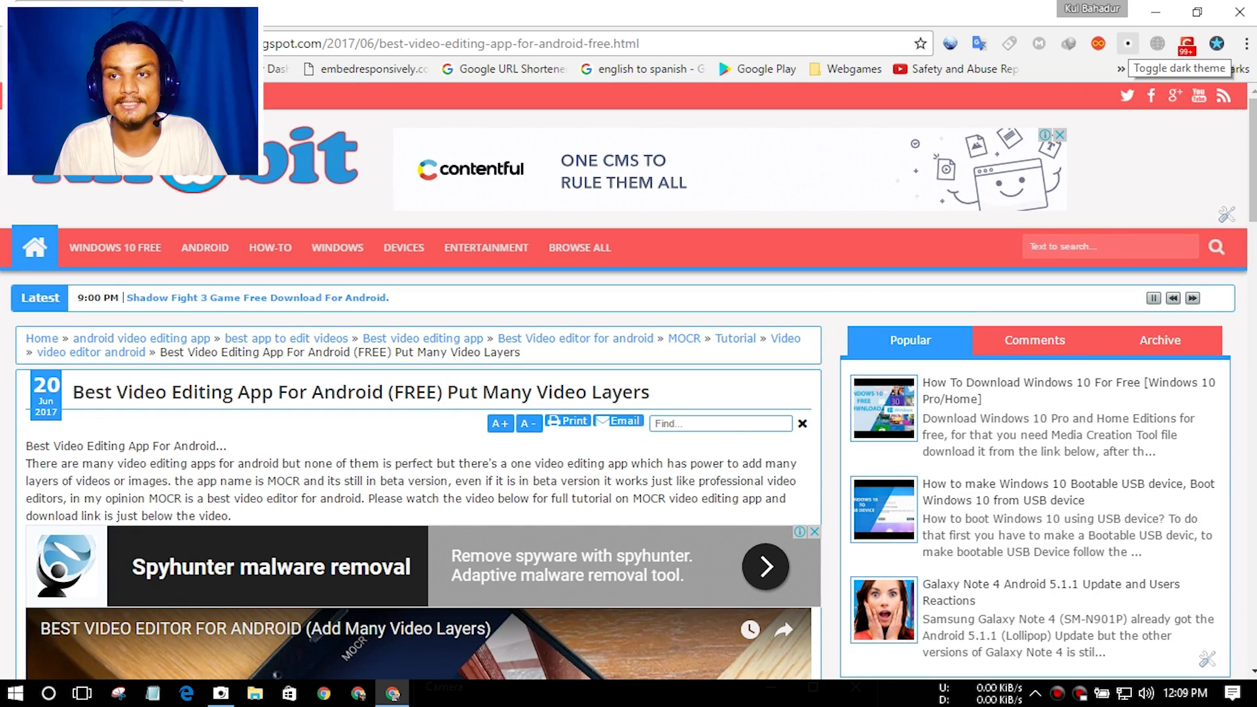
Step: Toggle Dark Theme Everywhere on, then return to the now-dark kil0bit article tab
click(1128, 43)
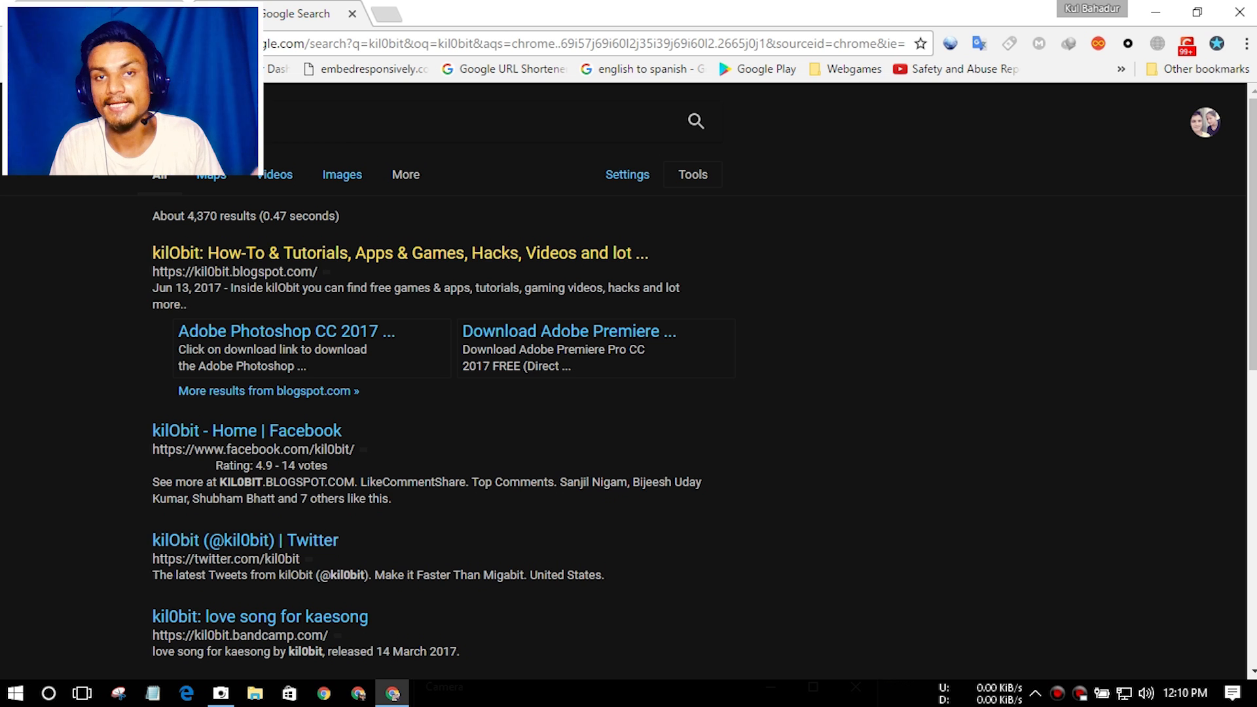
click(400, 254)
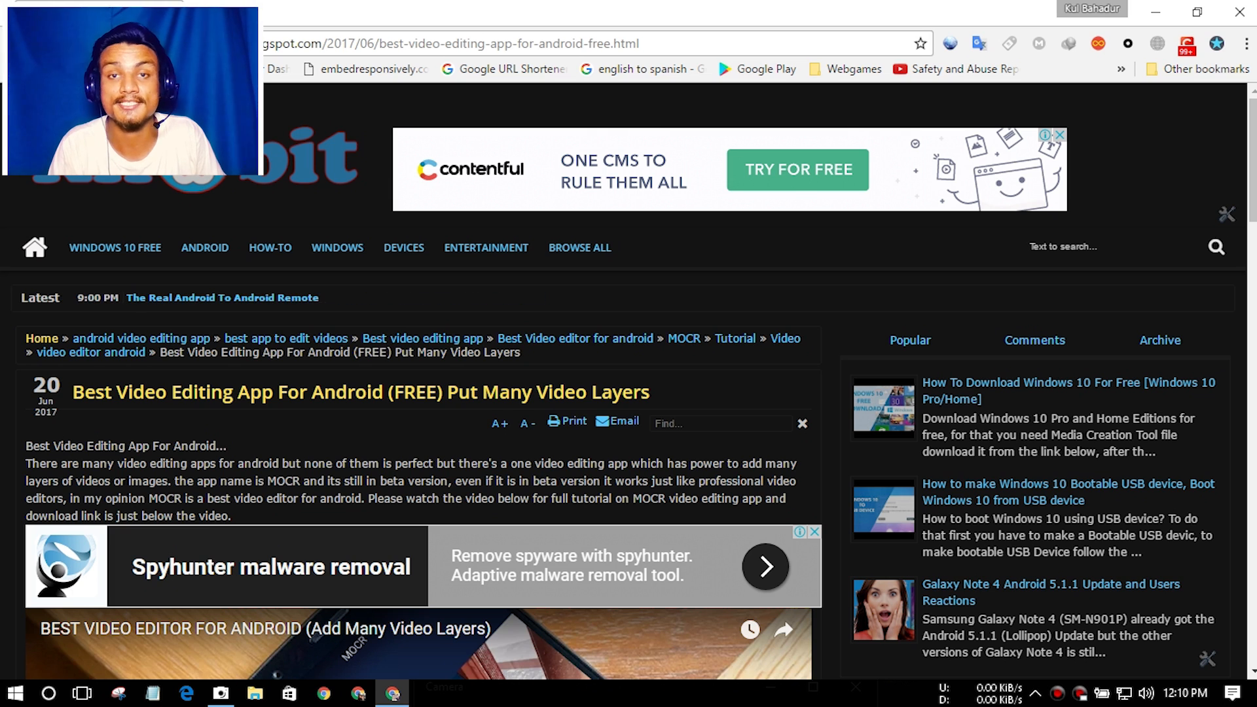
Step: Show the Browsec free virtual location list and scroll through the servers
click(1156, 44)
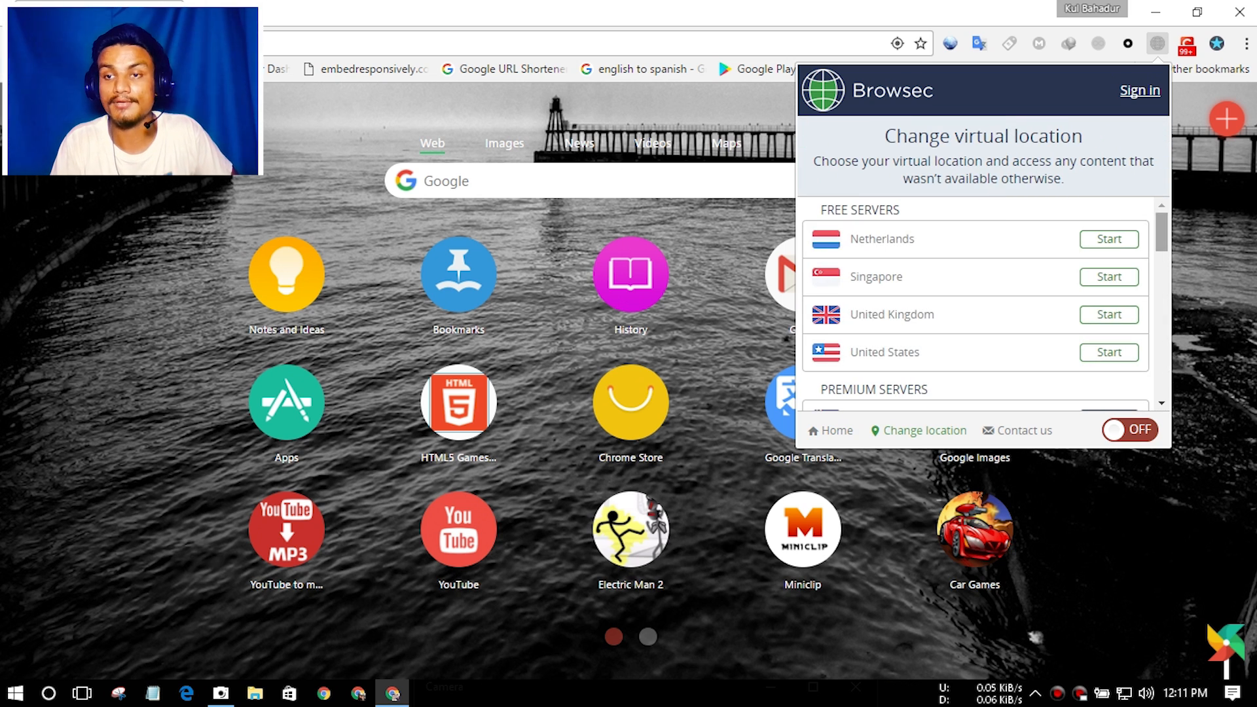
scroll(down, 3)
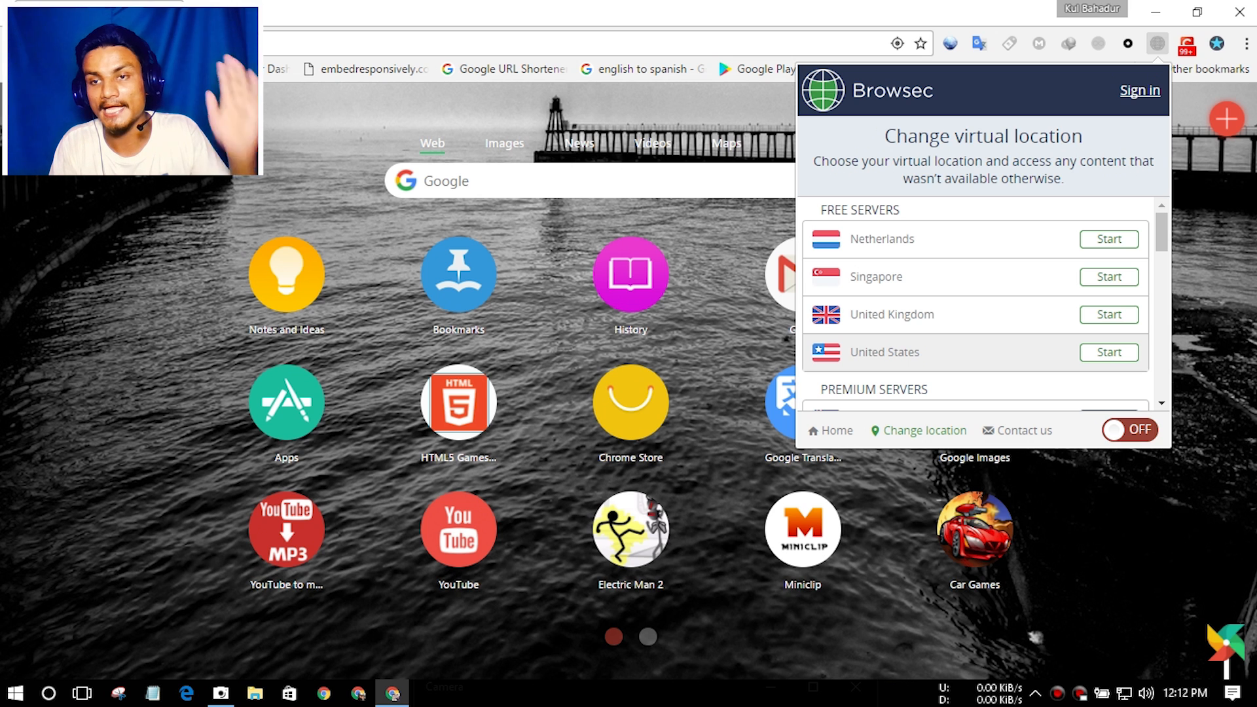
Step: Dismiss the Browsec popup, leaving only the new tab page
scroll(down, 3)
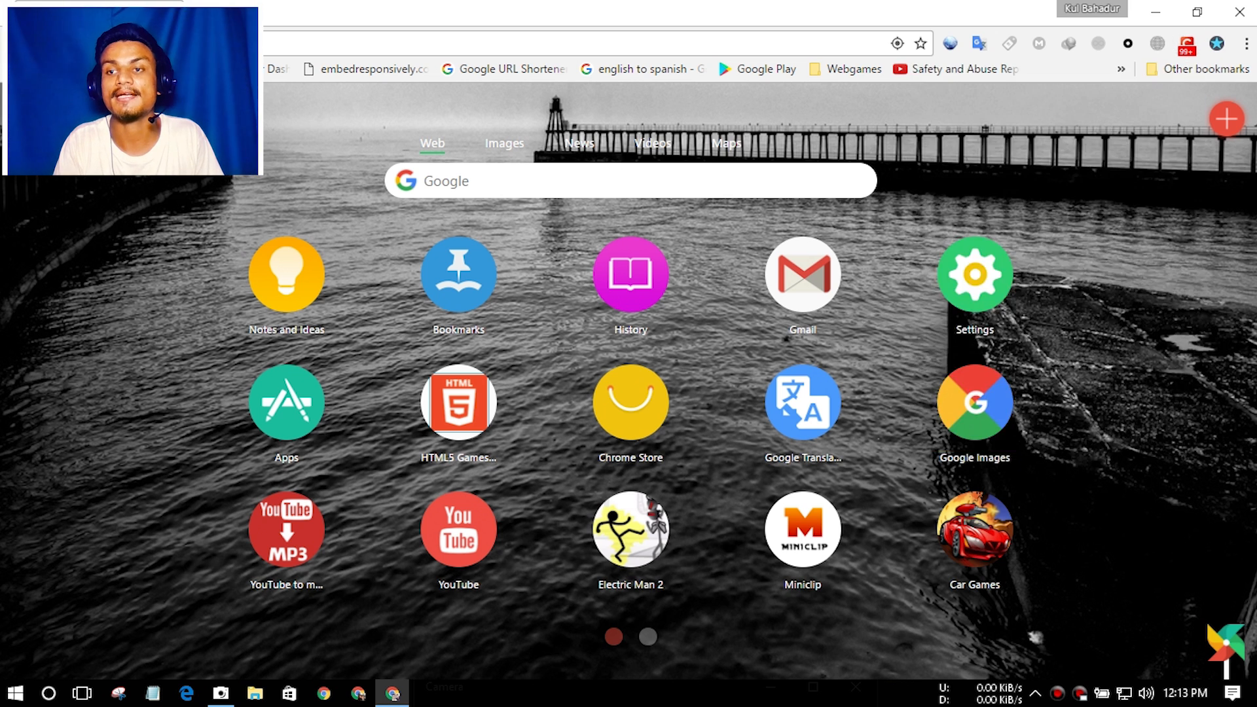
click(1187, 43)
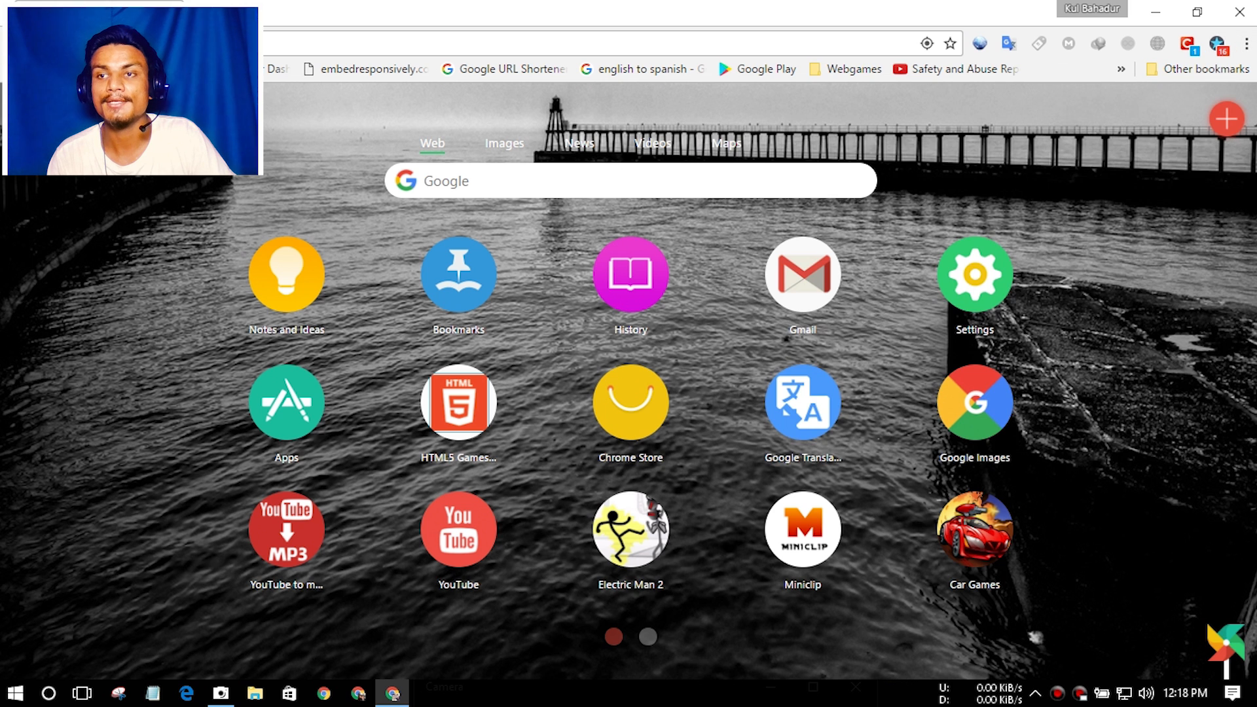
click(1216, 43)
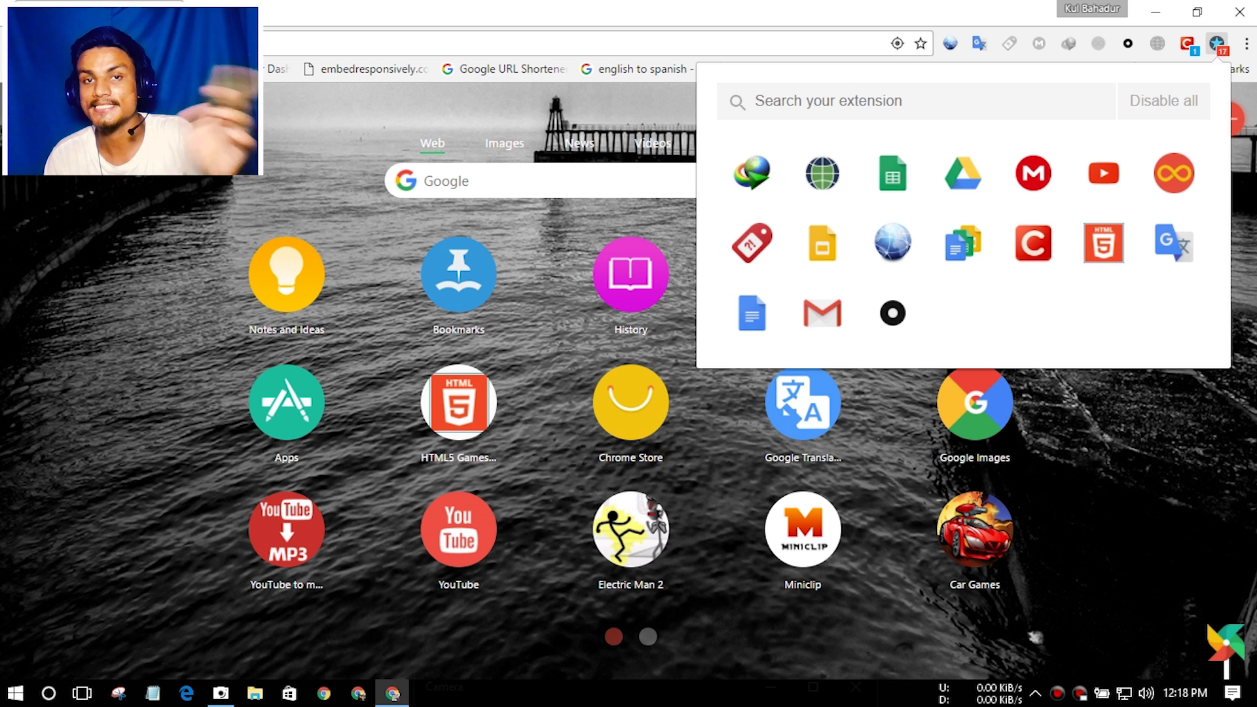
click(1217, 43)
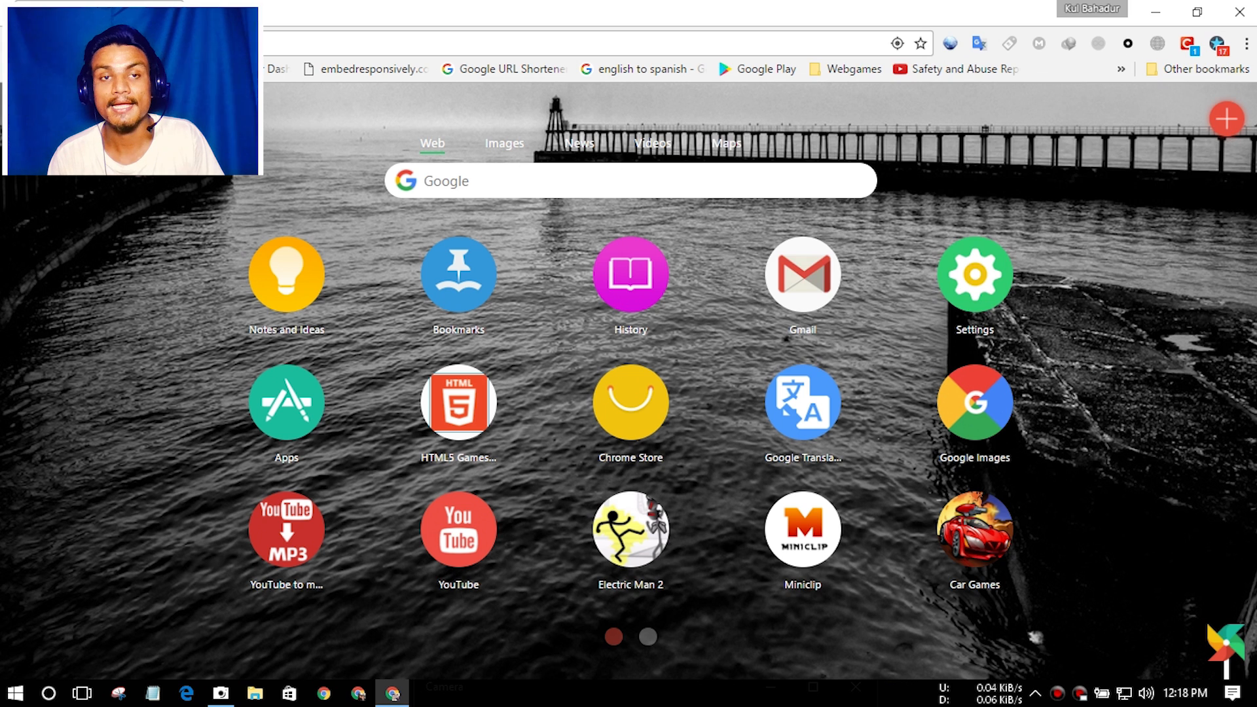